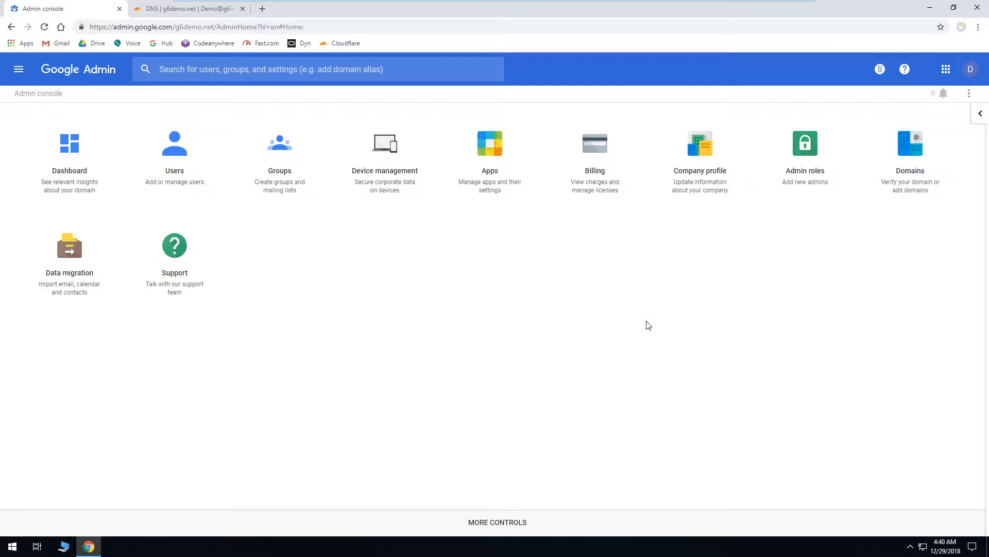
Open the Gmail settings page under Apps > G Suite in the Admin console
left_click(490, 143)
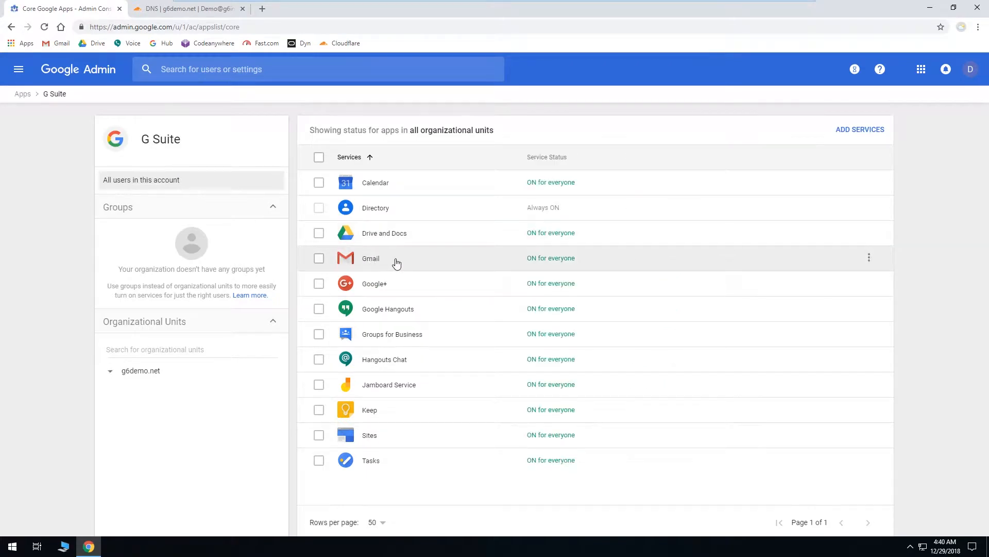
left_click(371, 258)
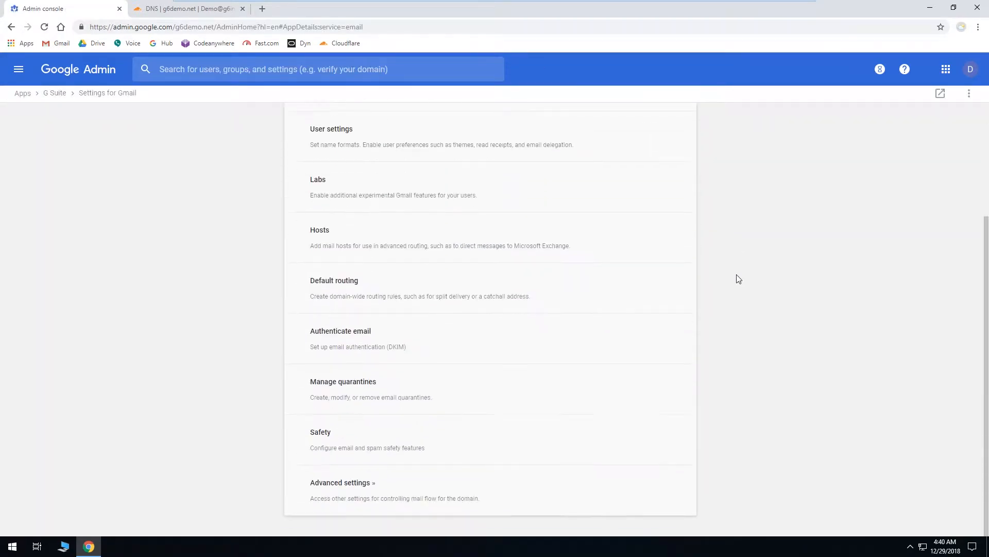
Generate and confirm a new DKIM record for g6demo.net under Authenticate email
left_click(341, 331)
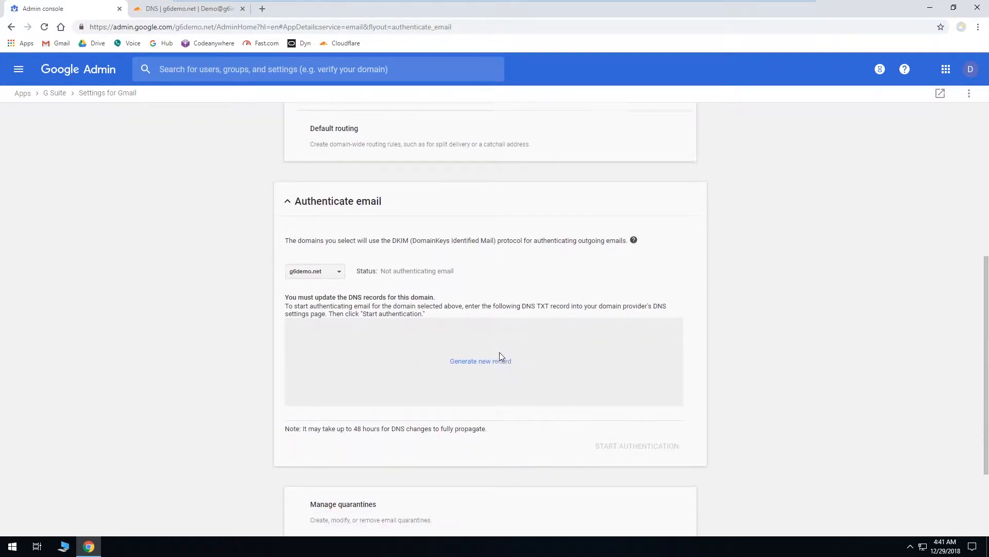
scroll("down", 3)
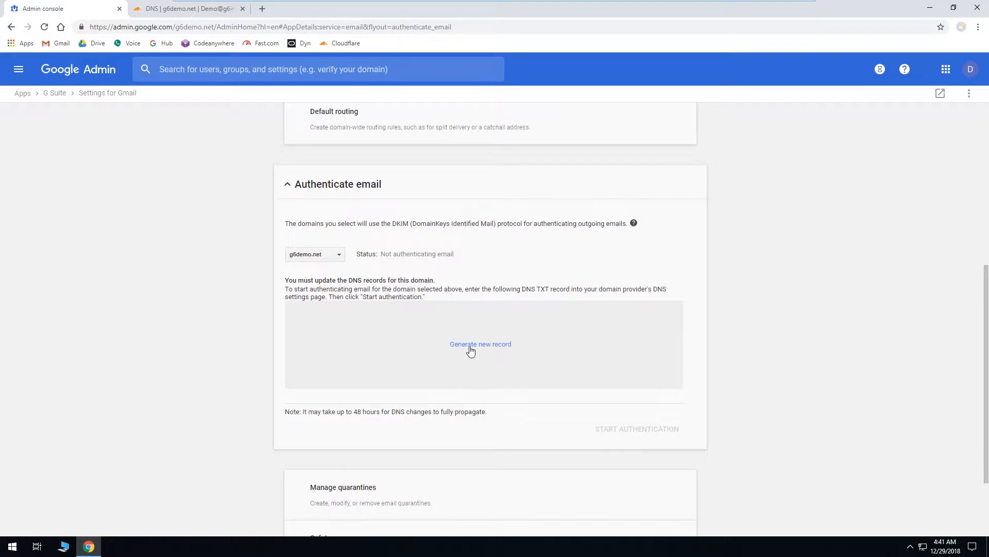
left_click(481, 344)
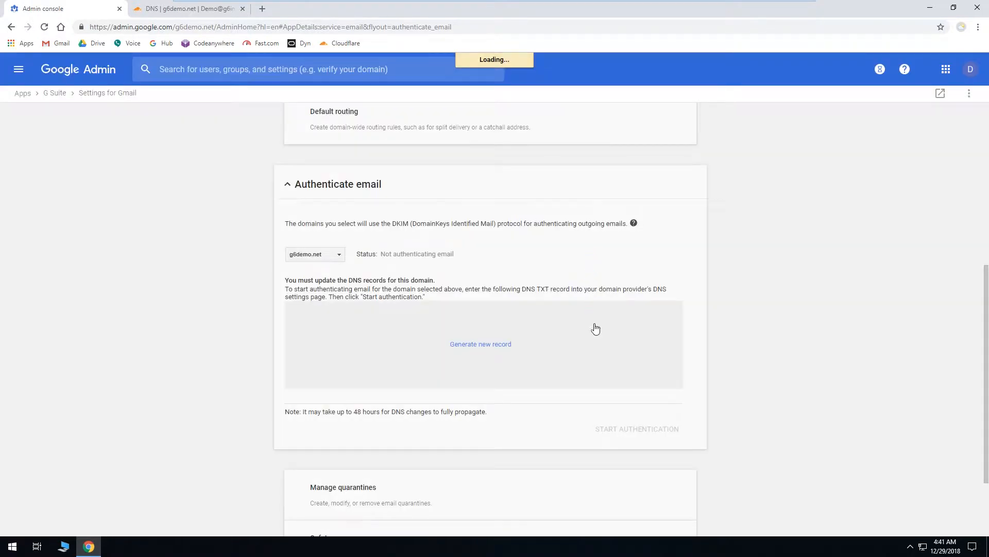
left_click(480, 344)
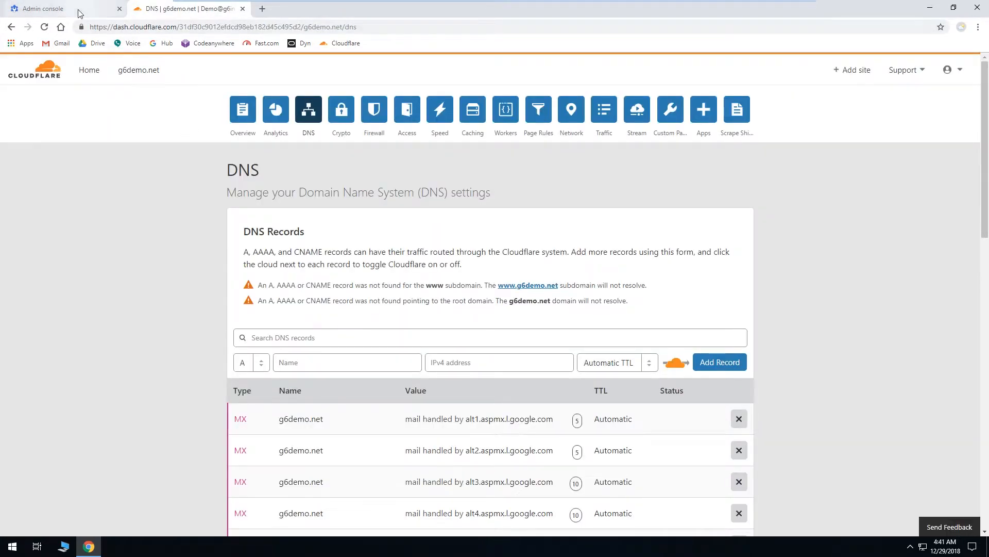
mouse_move(37, 8)
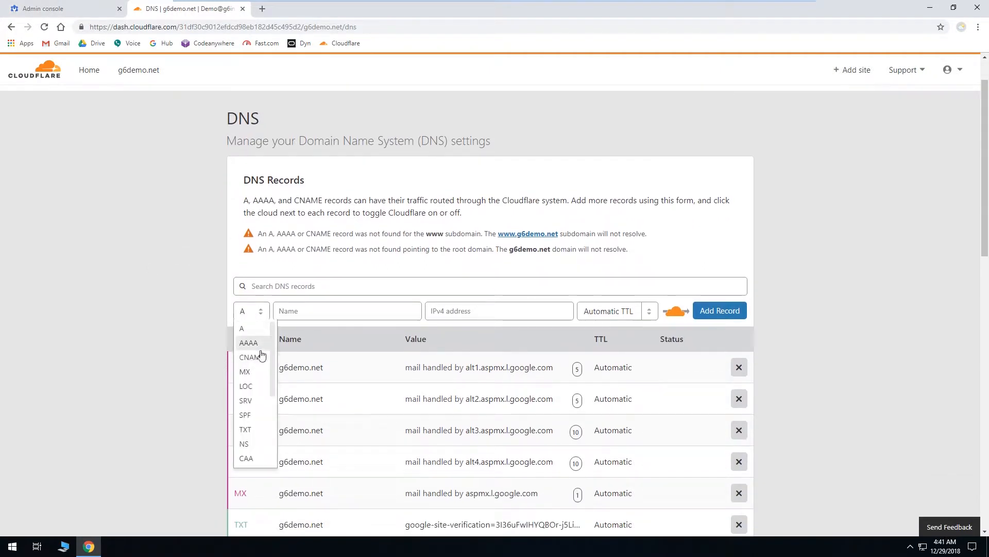
Set the new Cloudflare DNS record's type to TXT
left_click(245, 429)
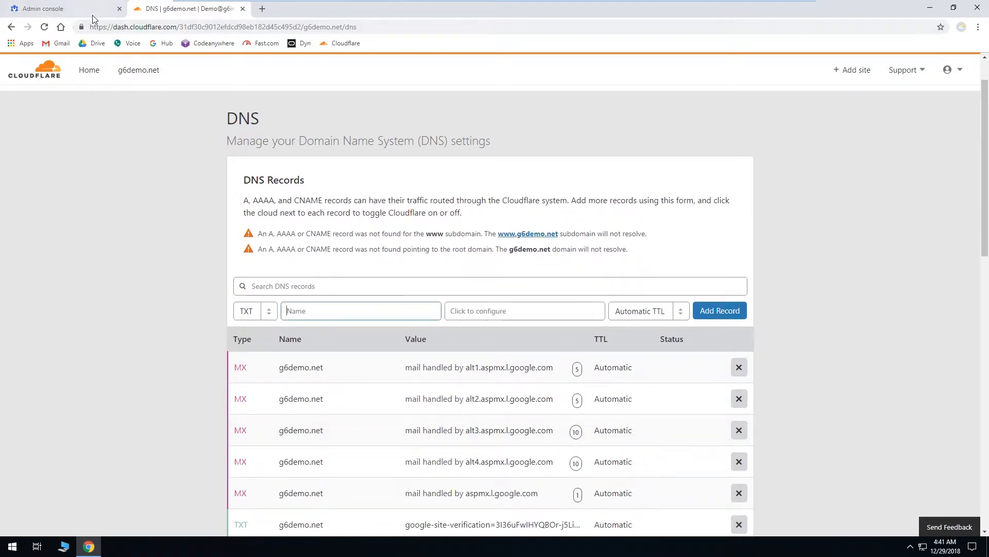
Copy the DKIM host name google._domainkey from the Admin console into Cloudflare
left_click(57, 8)
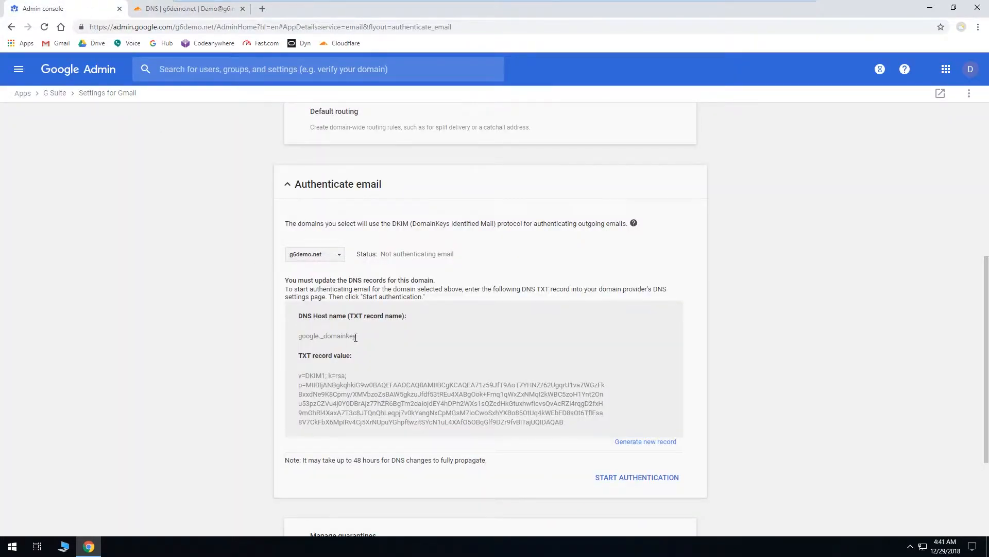
double_click(326, 335)
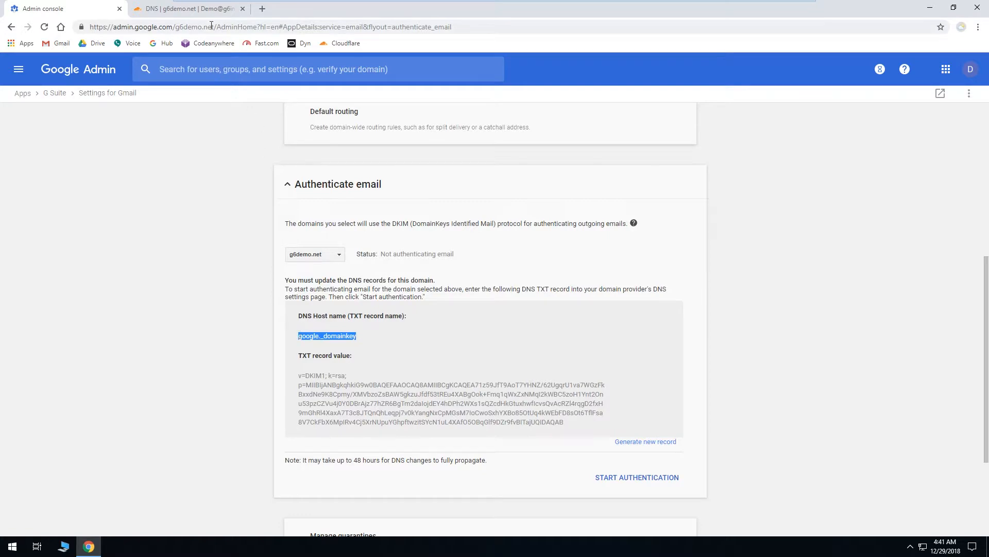
left_click(189, 9)
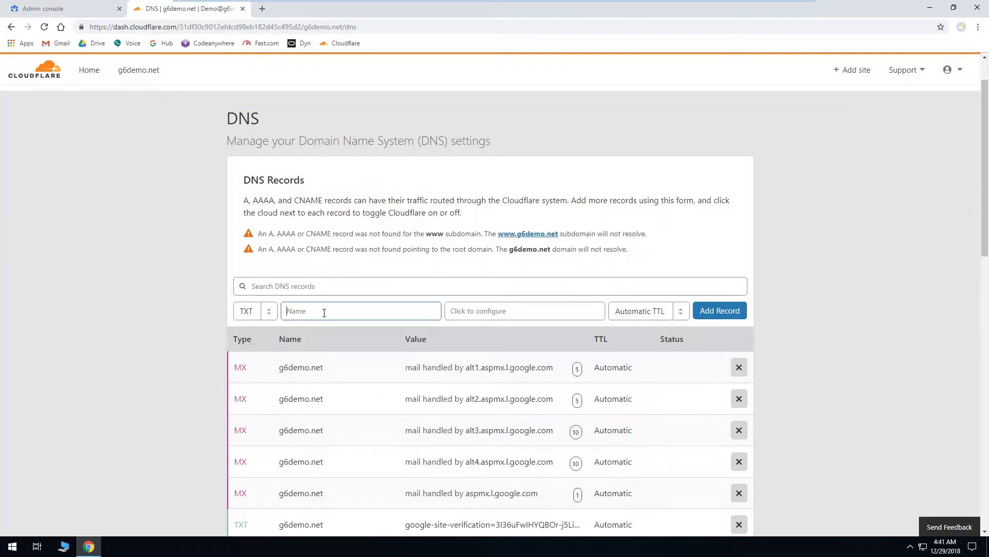
Add the TXT record google._domainkey with the pasted DKIM1 public key as content
left_click(63, 9)
type("google_domainkey")
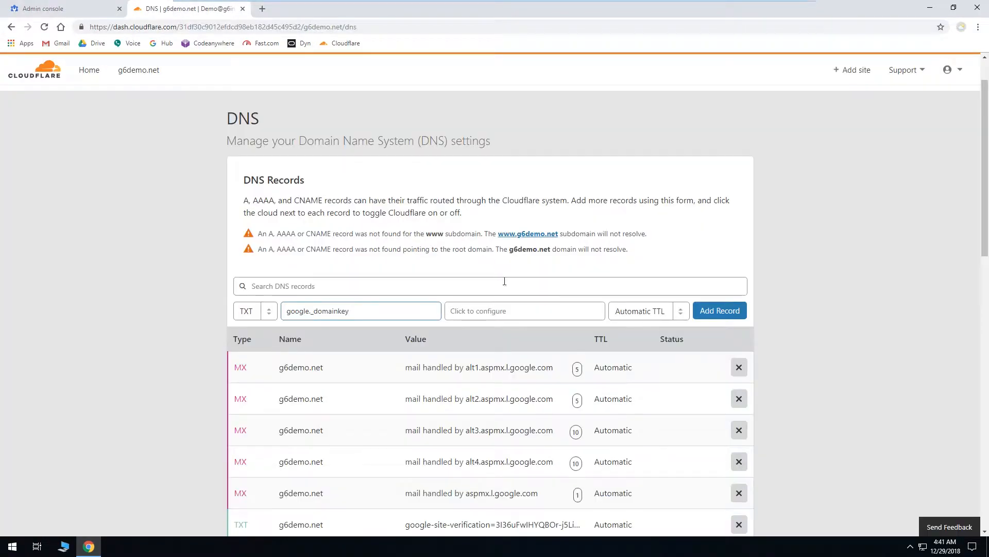
left_click(524, 310)
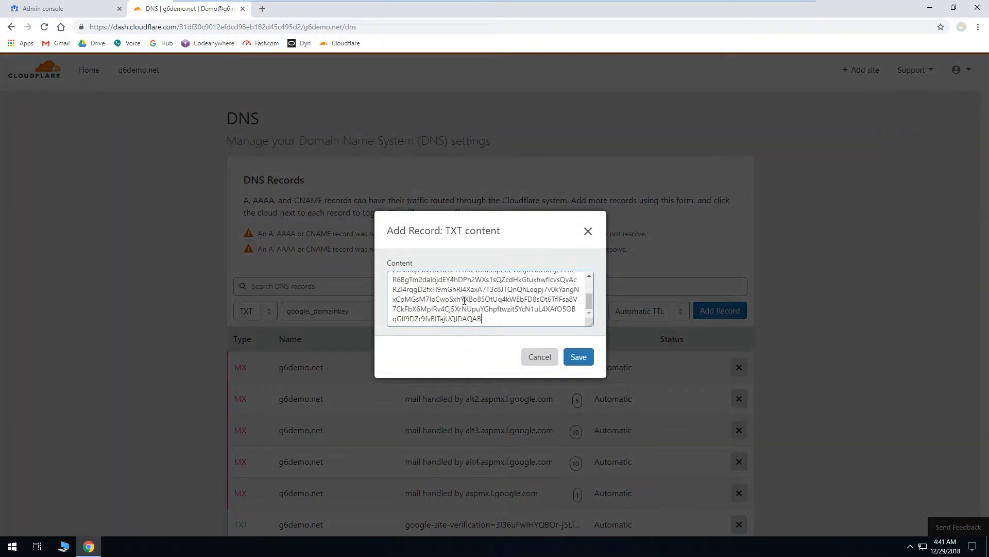
left_click(577, 356)
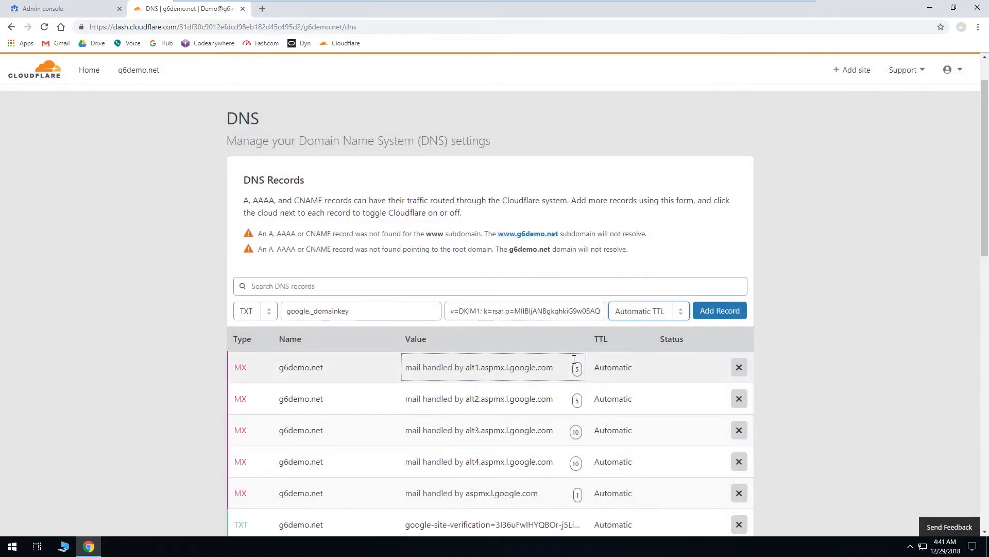
left_click(720, 310)
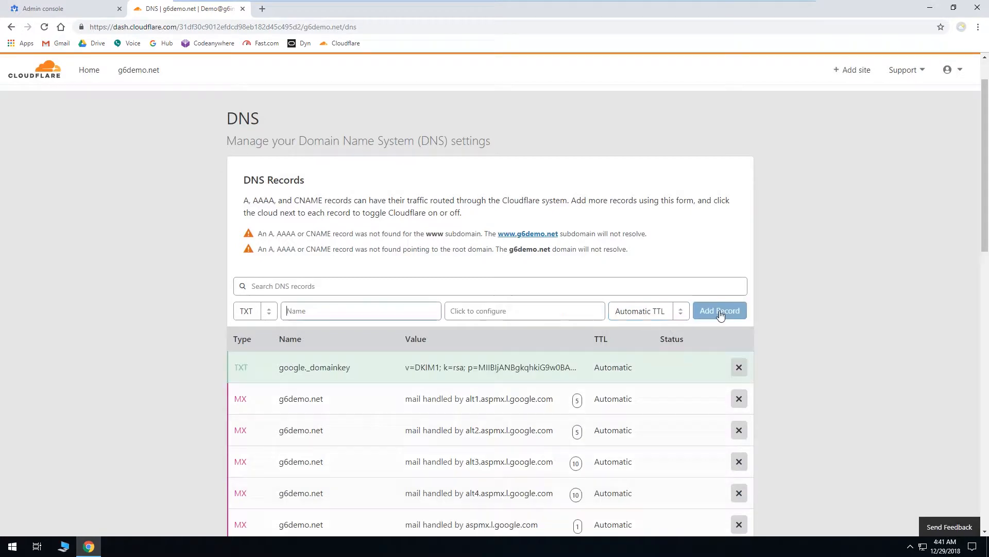
scroll("down", 3)
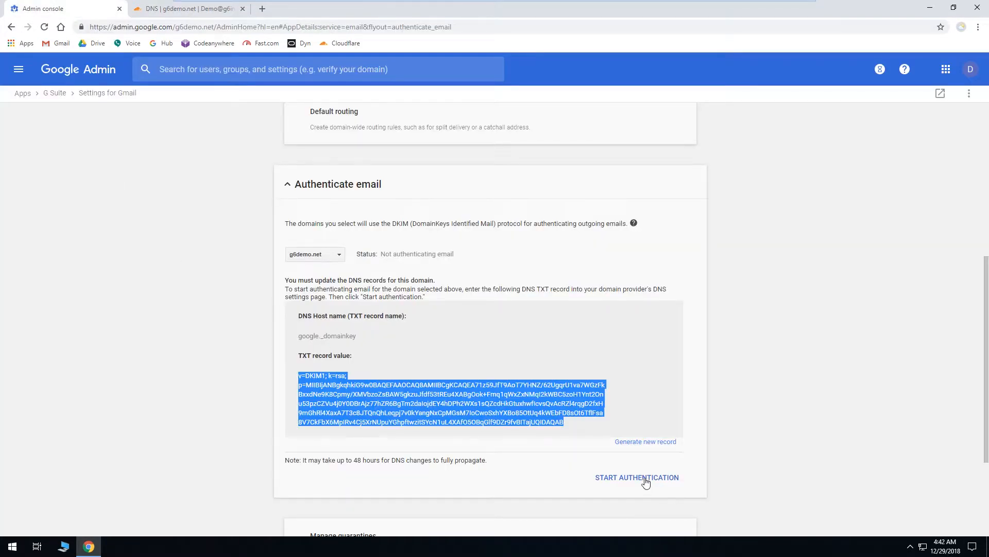
Start DKIM authentication for g6demo.net and open the email authentication help article
left_click(636, 476)
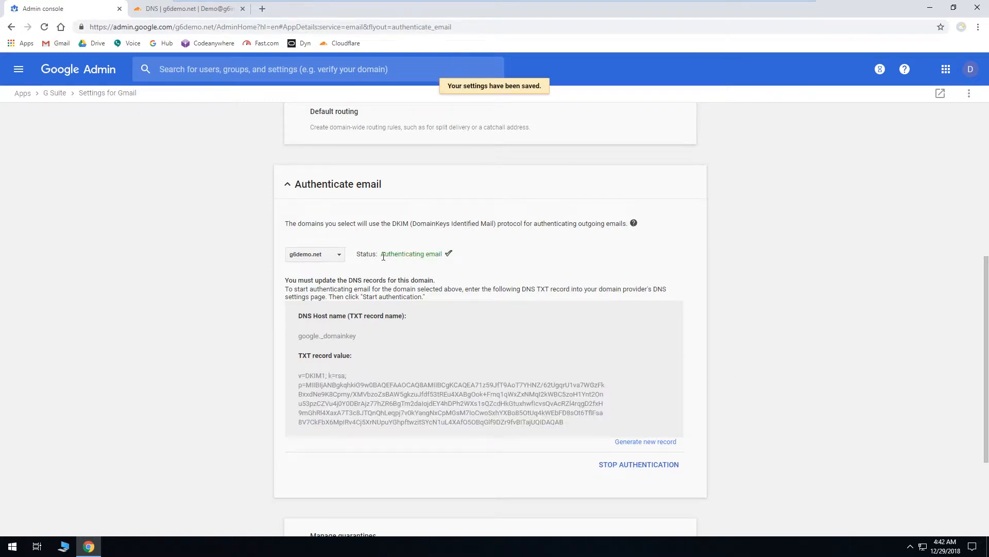
mouse_move(504, 262)
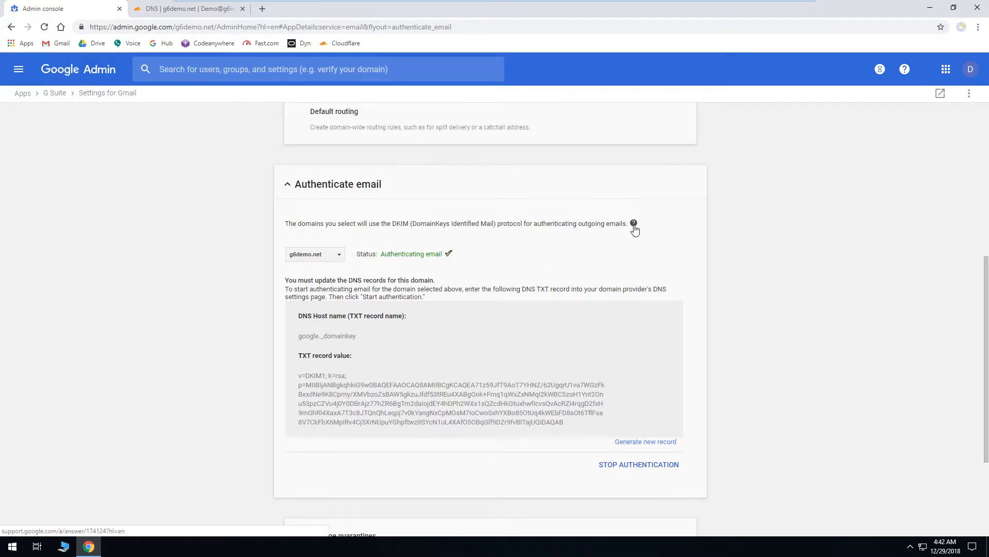
left_click(634, 224)
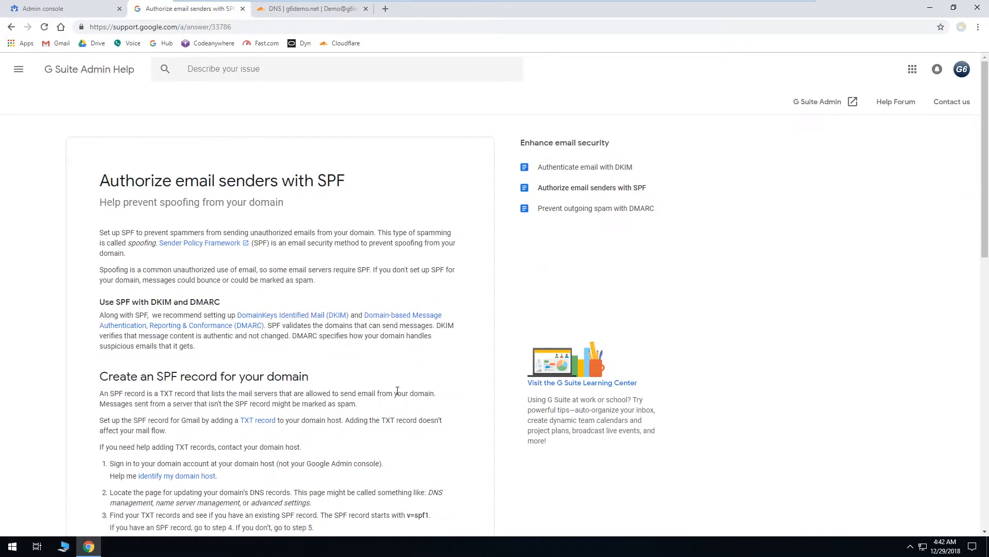
Copy the SPF value 'v=spf1 include:_spf.google.com ~all' from the help article into Cloudflare
scroll("down", 3)
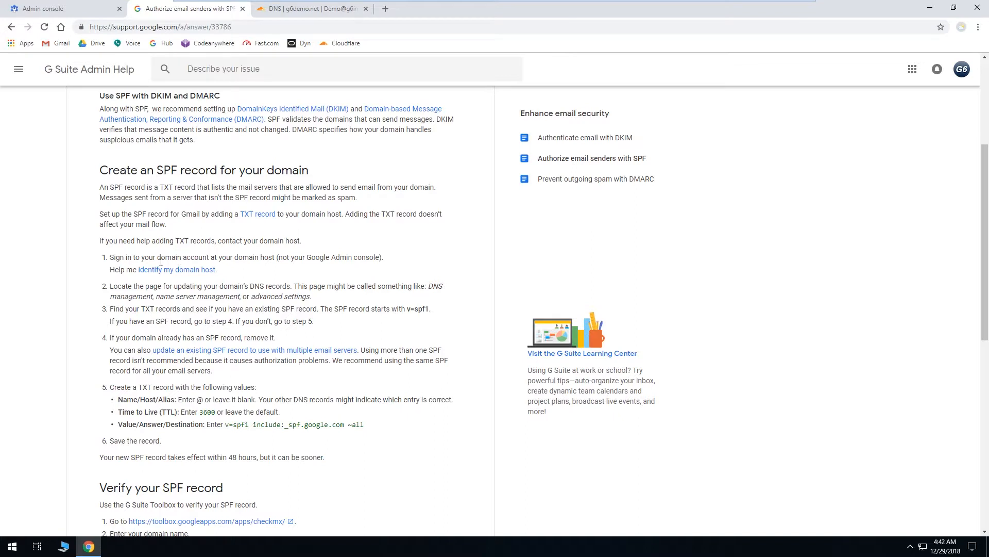
mouse_move(87, 290)
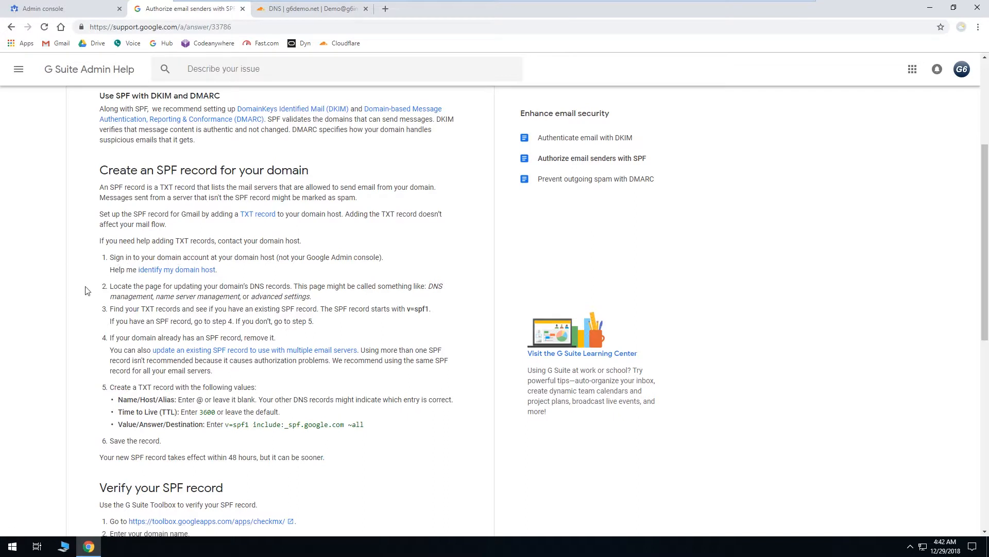
mouse_move(87, 293)
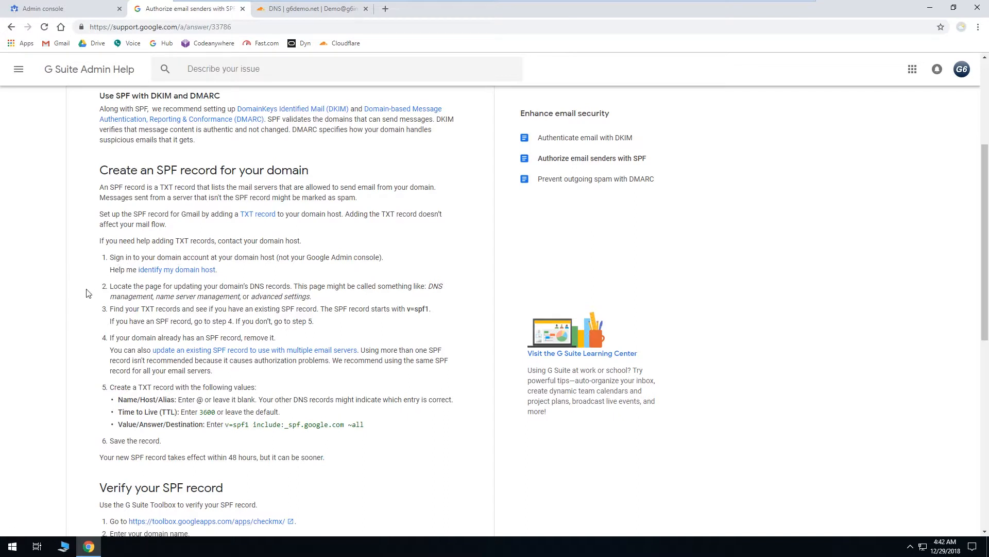
scroll("down", 3)
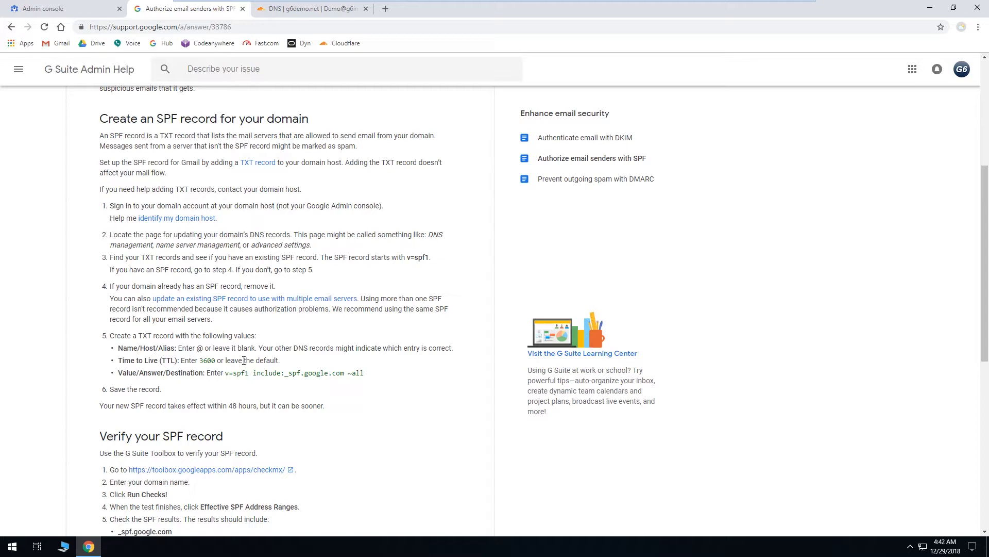
mouse_move(221, 372)
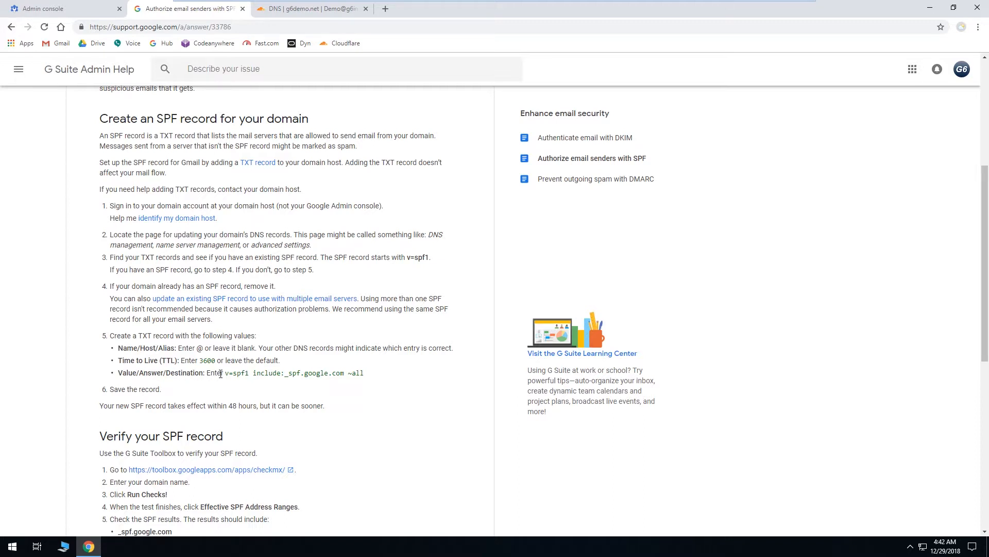
left_click_drag(227, 373, 359, 373)
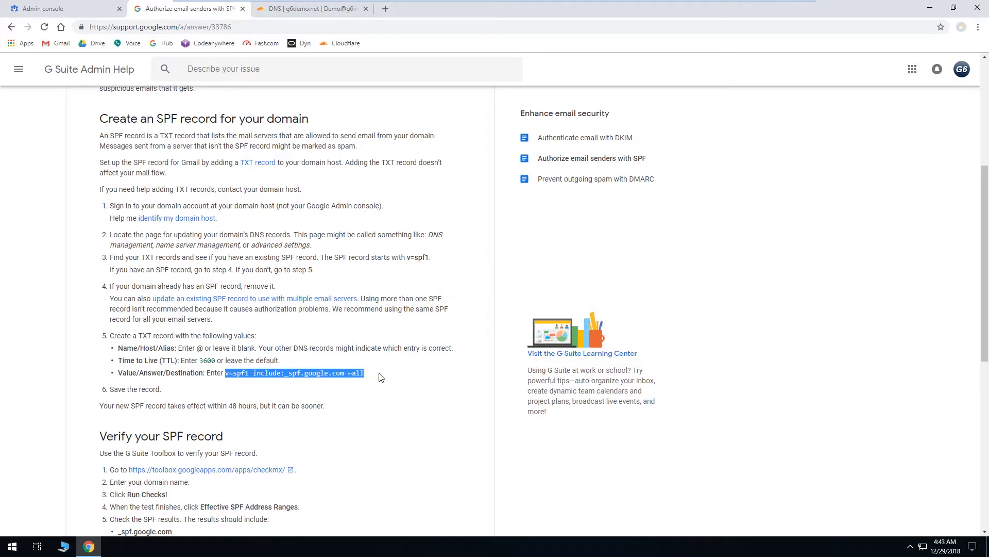
left_click(309, 8)
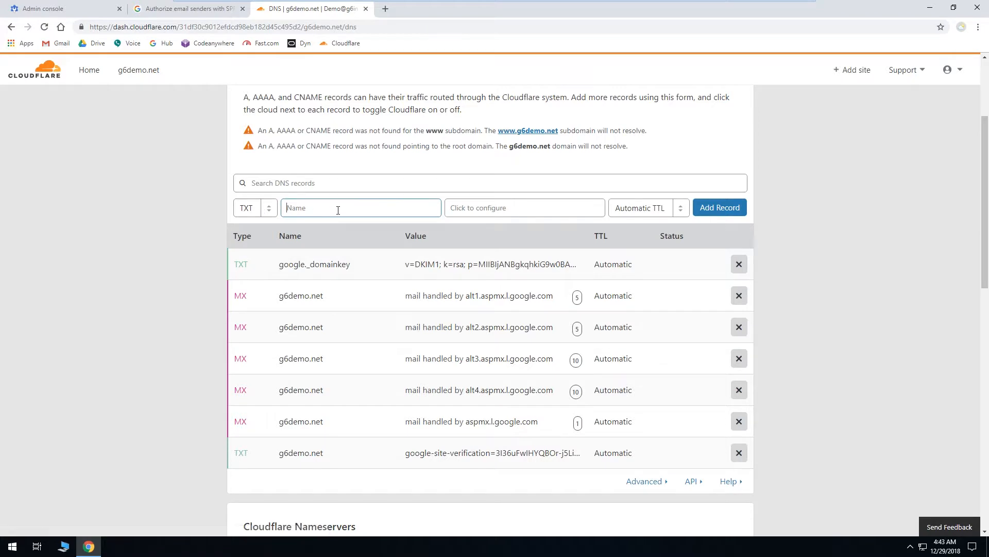
Add TXT record '@' with 'v=spf1 include:_spf.google.com ~all', then return to the Admin console
left_click(719, 207)
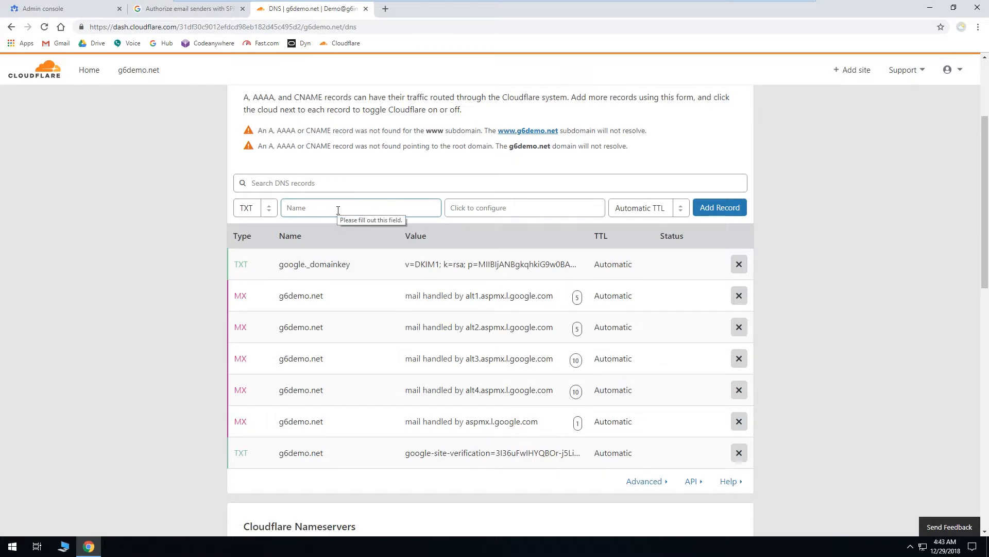
left_click(361, 208)
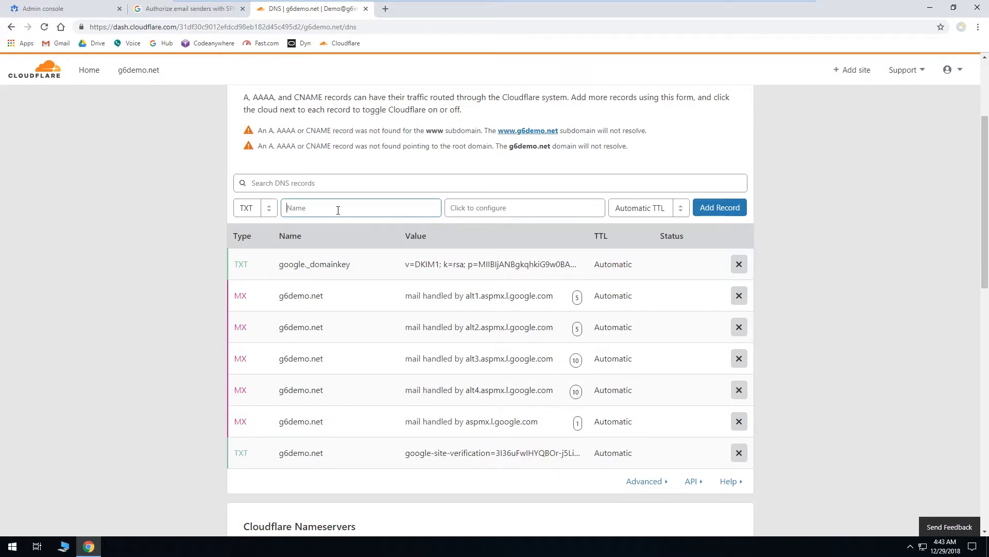
type("@")
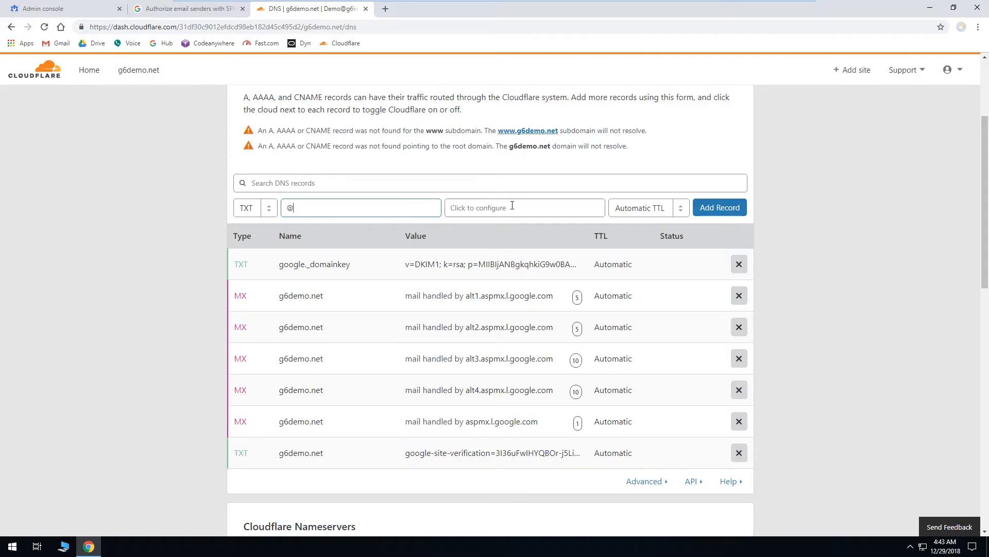
left_click(524, 207)
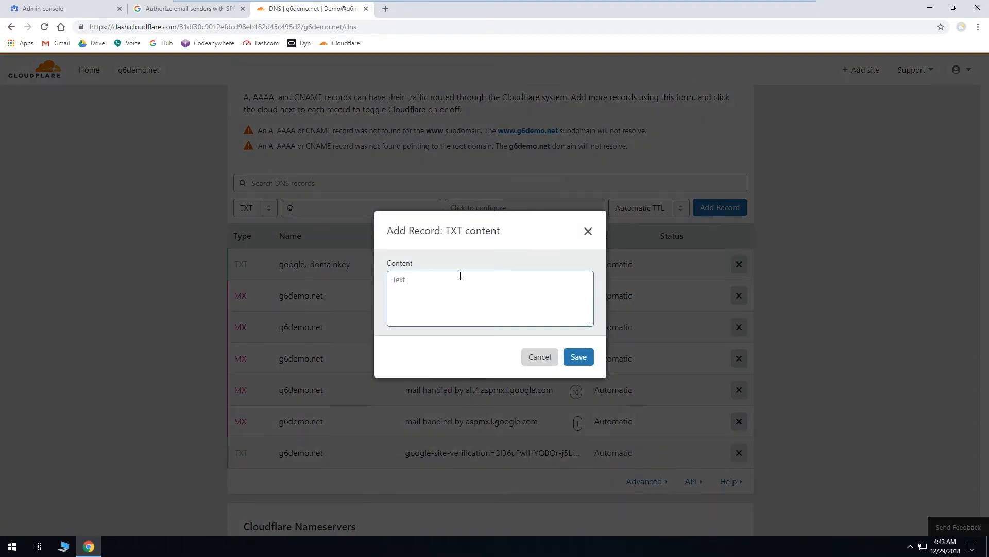
type("v=spf1 include:_spf.google.com ~all")
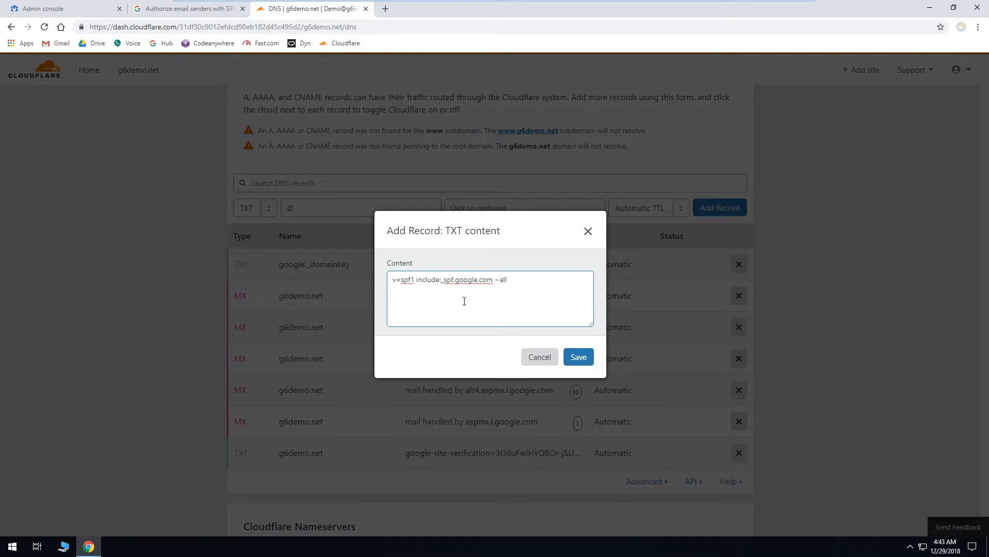
left_click(577, 357)
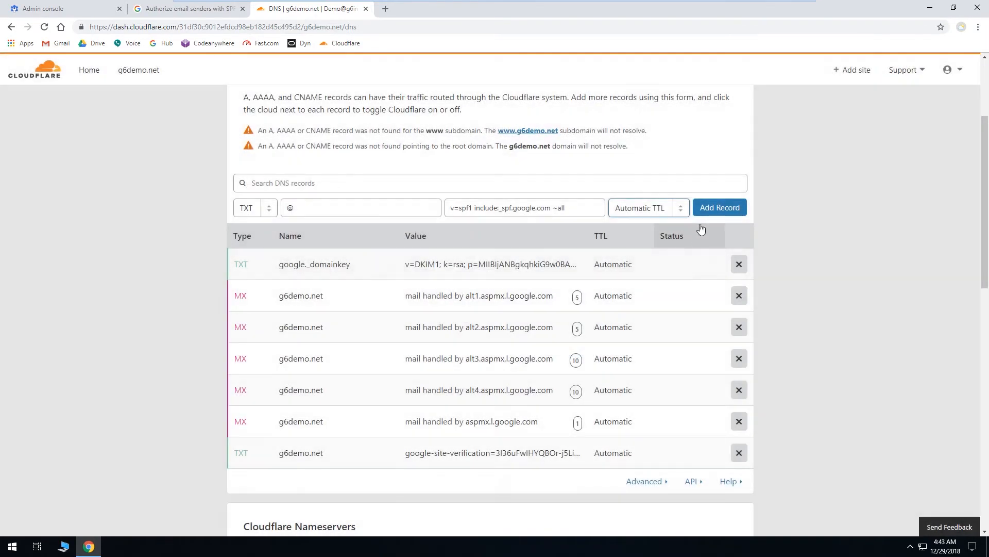
left_click(719, 207)
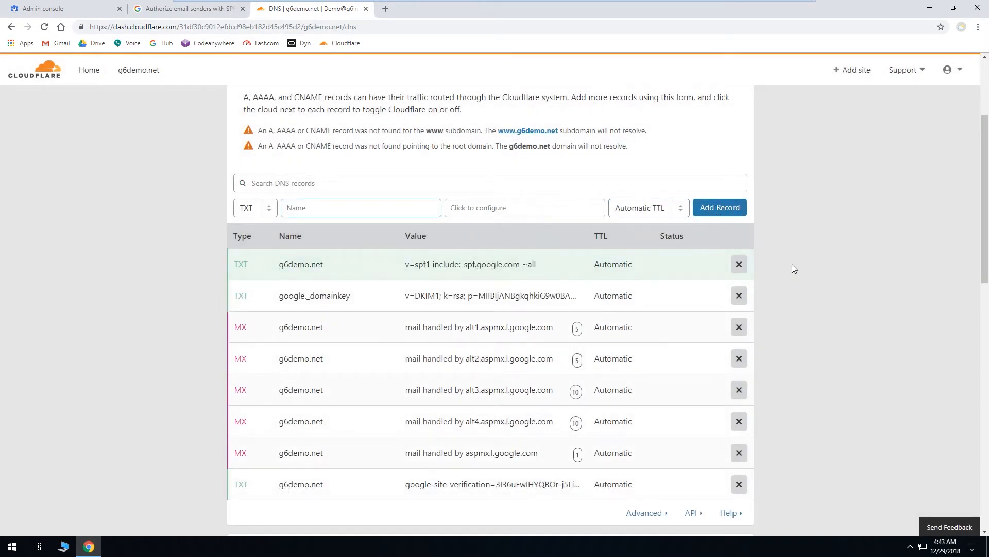
mouse_move(816, 280)
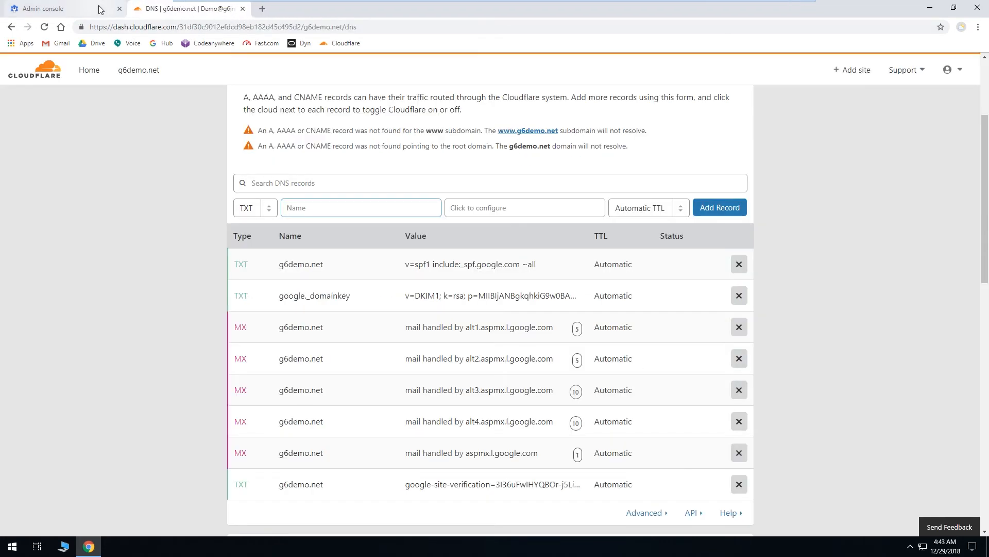
left_click(47, 8)
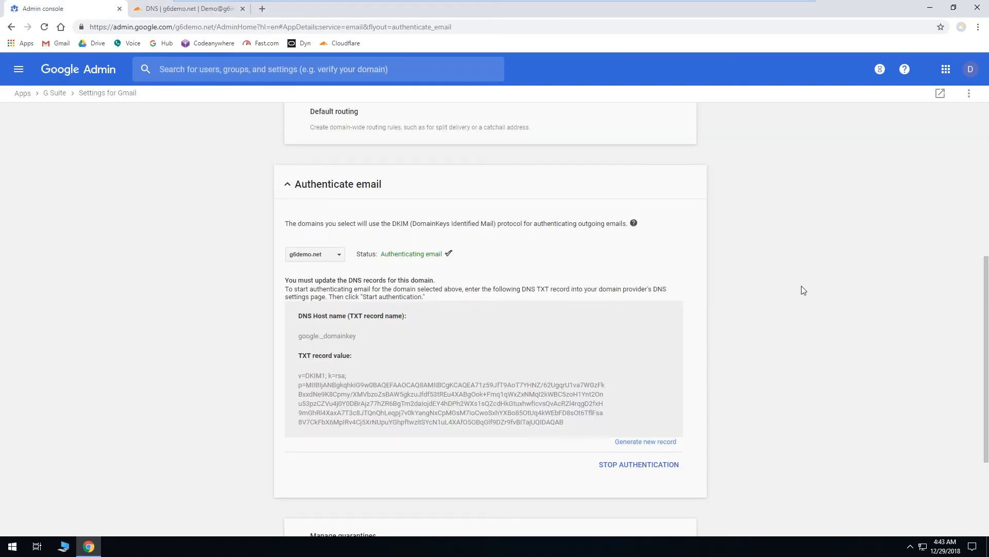